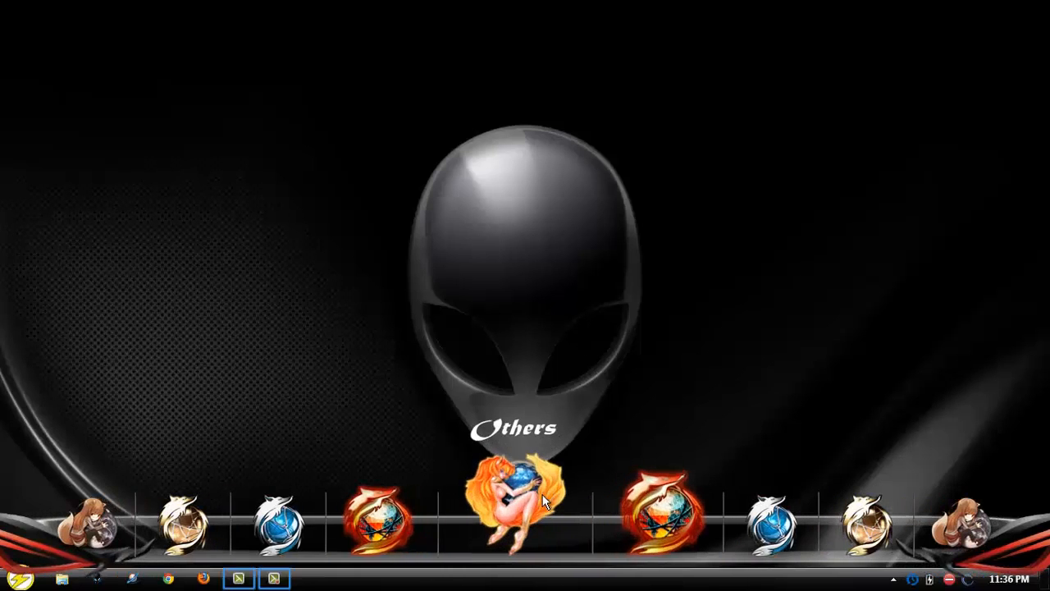
- Launch Freemake Video Converter from the desktop dock
{"action": "left_click", "coordinate": [516, 506]}
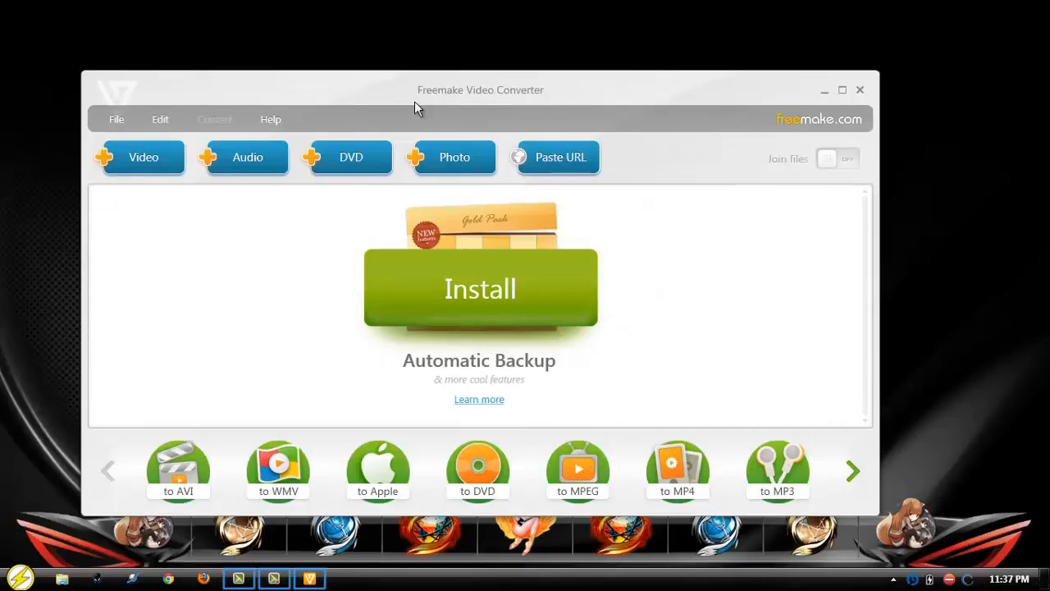
{"action": "mouse_move", "coordinate": [740, 194]}
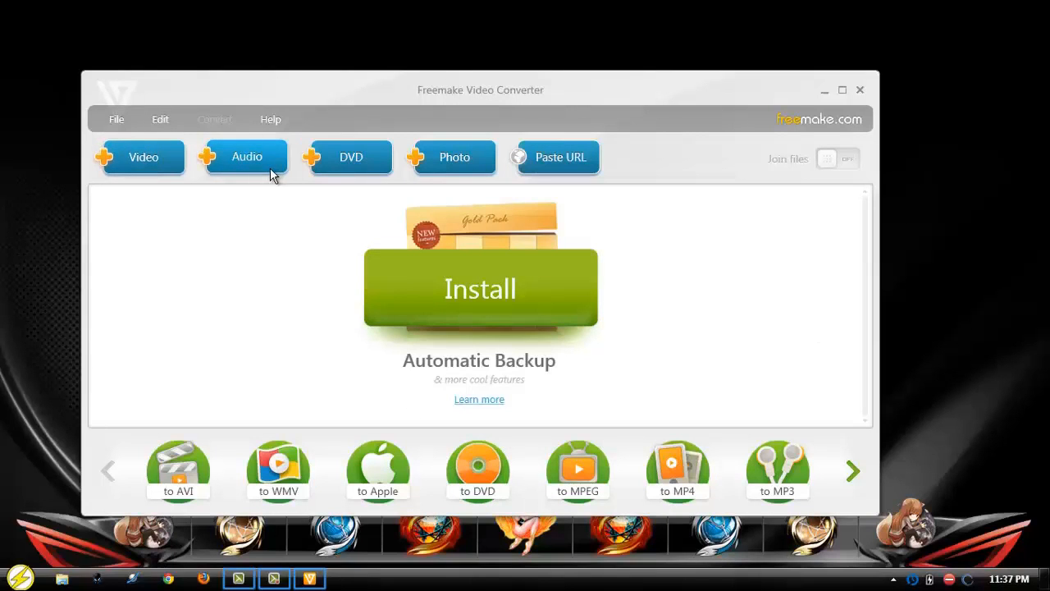
{"action": "mouse_move", "coordinate": [561, 164]}
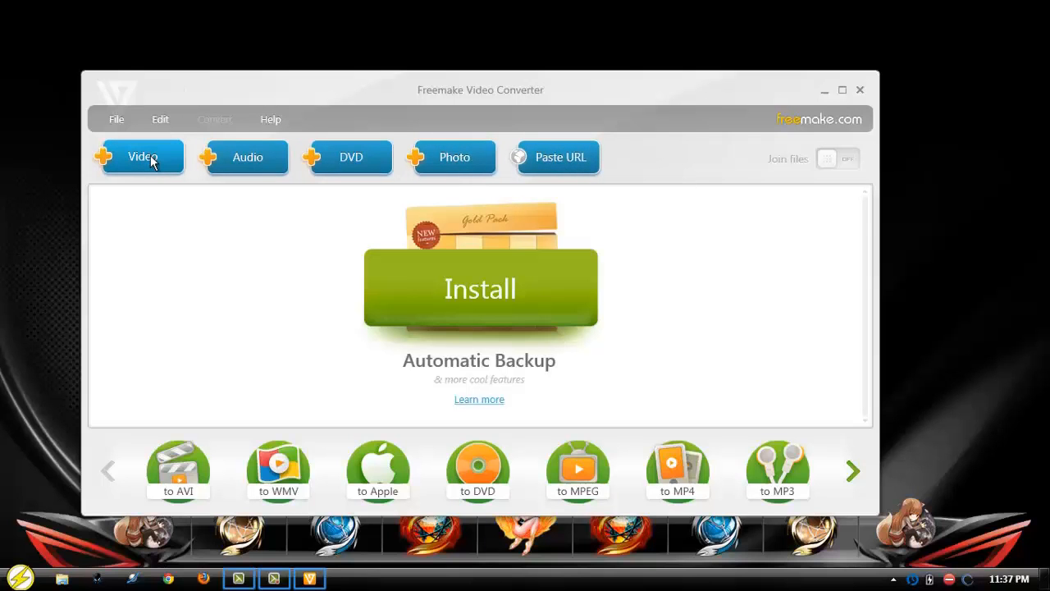
- Start adding a video via +Video, bringing up the Open dialog on the Videos library
{"action": "left_click", "coordinate": [141, 158]}
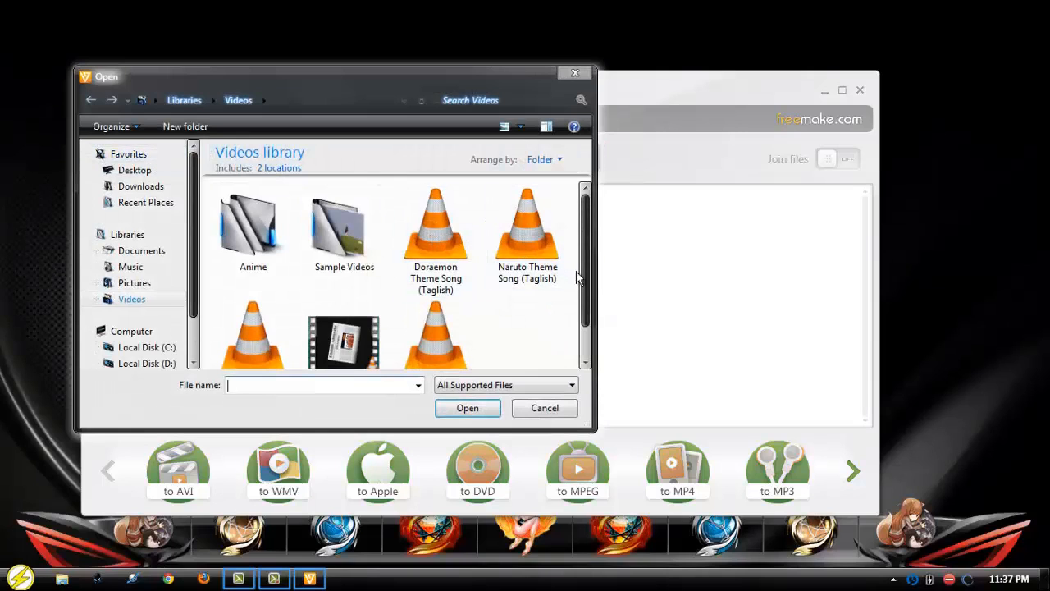
{"action": "mouse_move", "coordinate": [561, 294]}
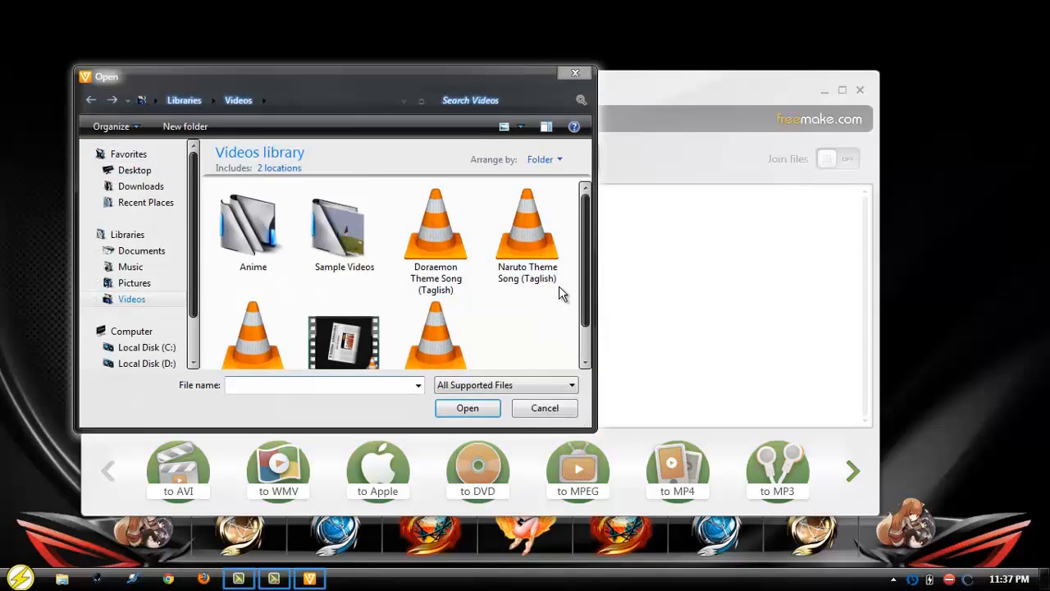
- Add 'Doraemon Theme Song (Taglish)' from the Videos library to the conversion list
{"action": "left_click", "coordinate": [436, 230]}
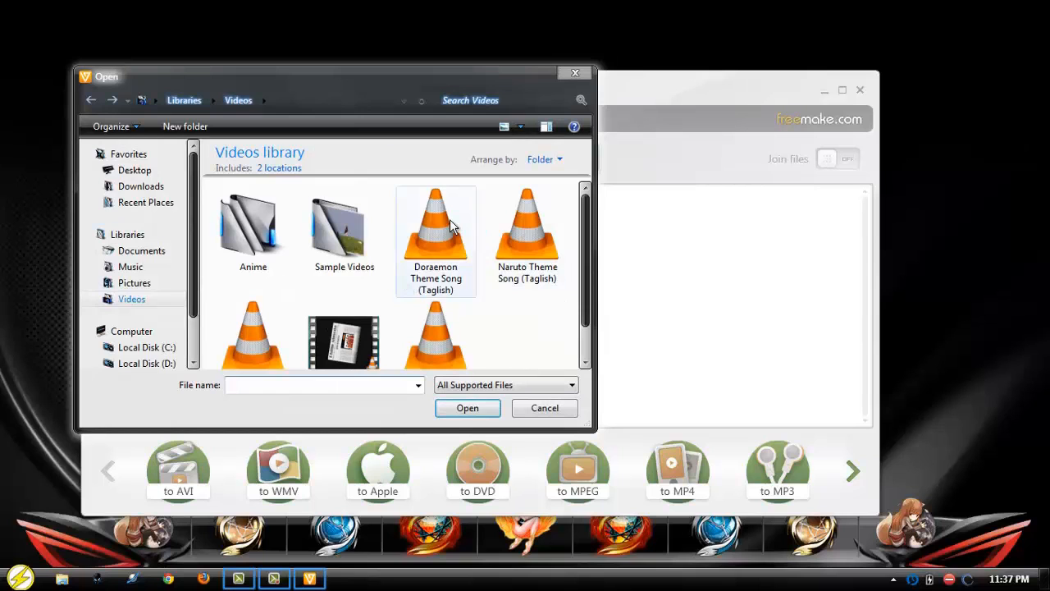
{"action": "left_click", "coordinate": [437, 230]}
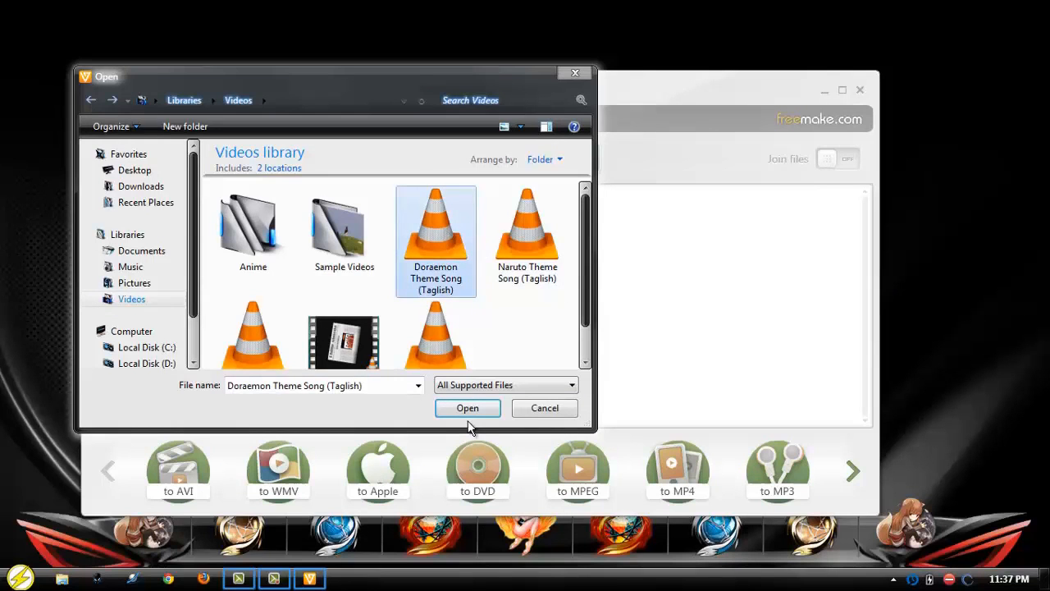
{"action": "left_click", "coordinate": [468, 407]}
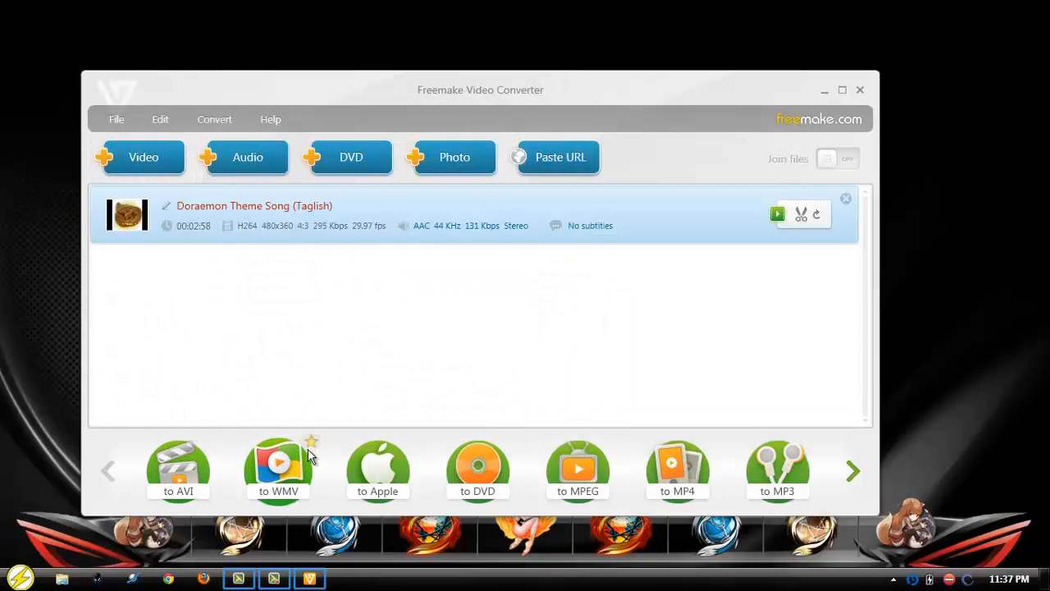
{"action": "mouse_move", "coordinate": [678, 467]}
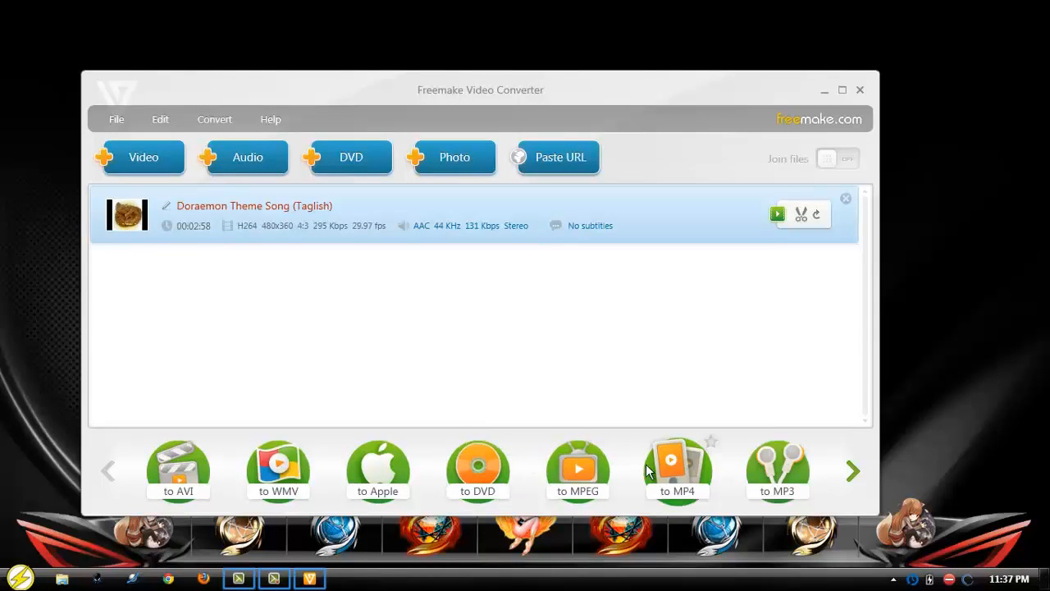
- Browse the format carousel and choose 'to MP3' as the output format for the Doraemon video
{"action": "left_click", "coordinate": [853, 469]}
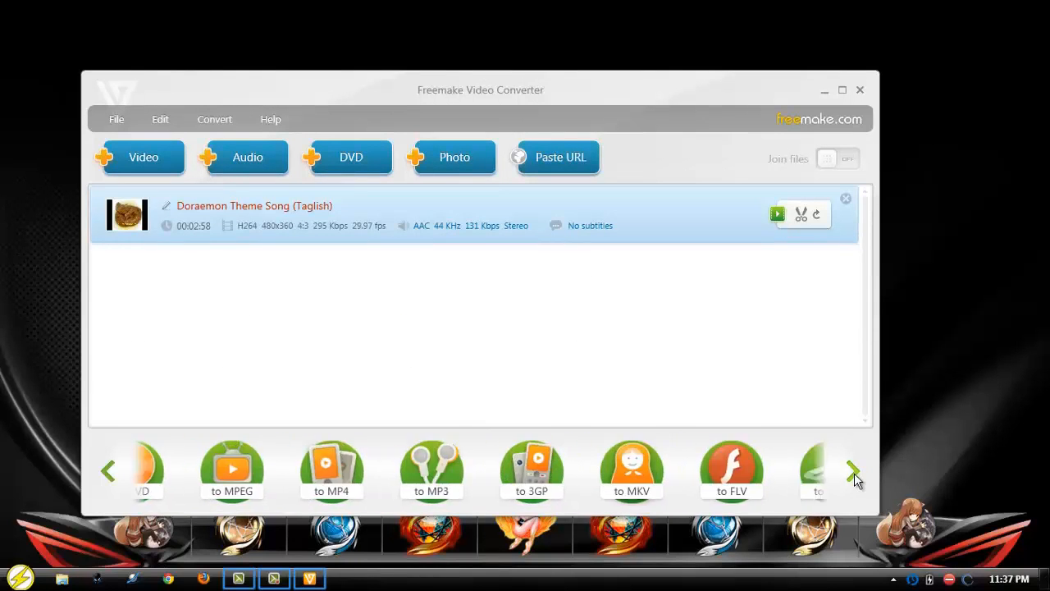
{"action": "left_click", "coordinate": [853, 469]}
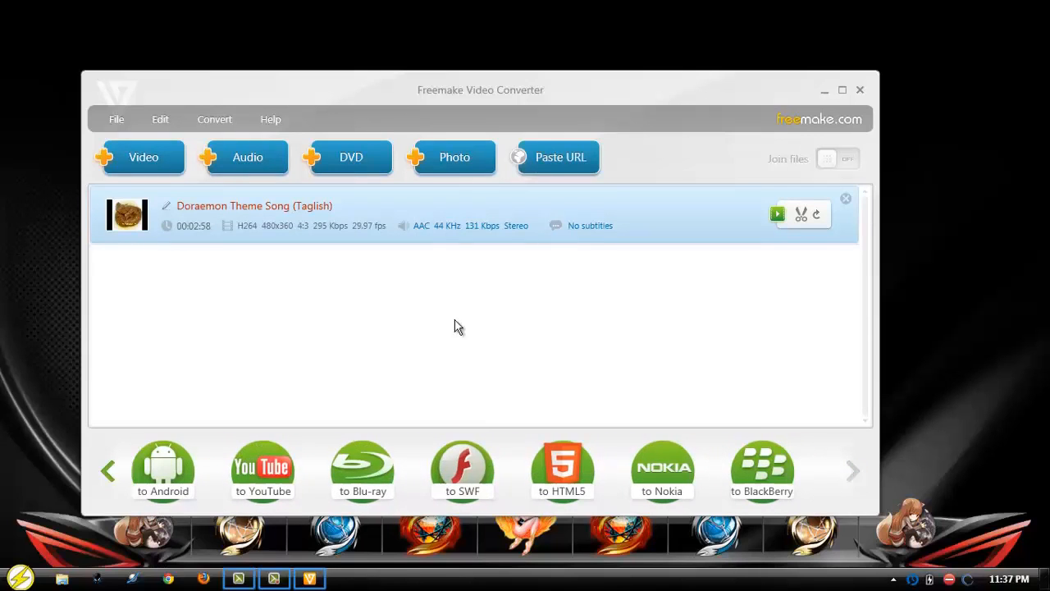
{"action": "left_click", "coordinate": [108, 469]}
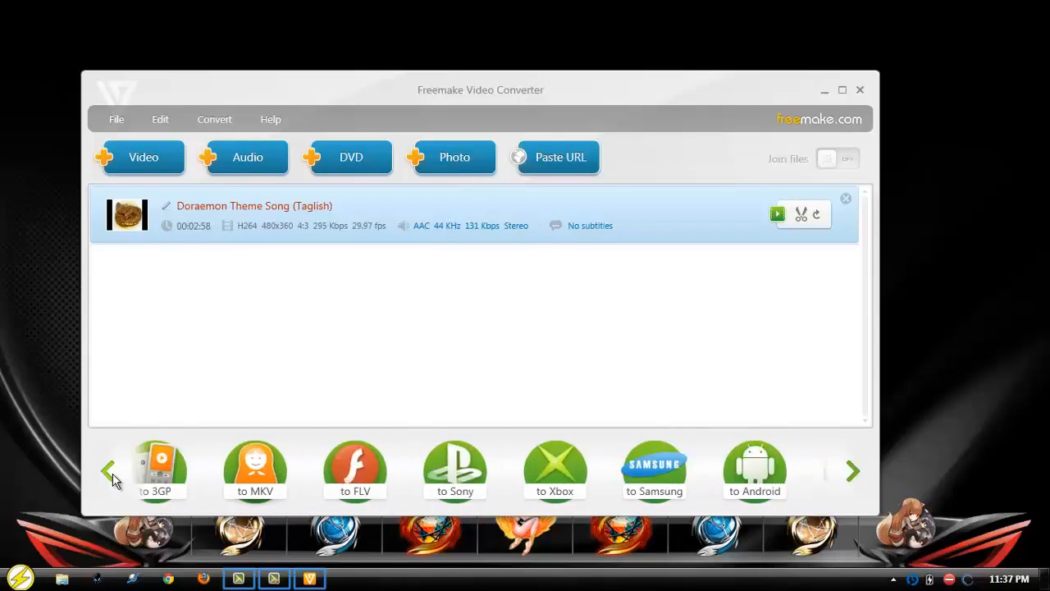
{"action": "left_click", "coordinate": [110, 469]}
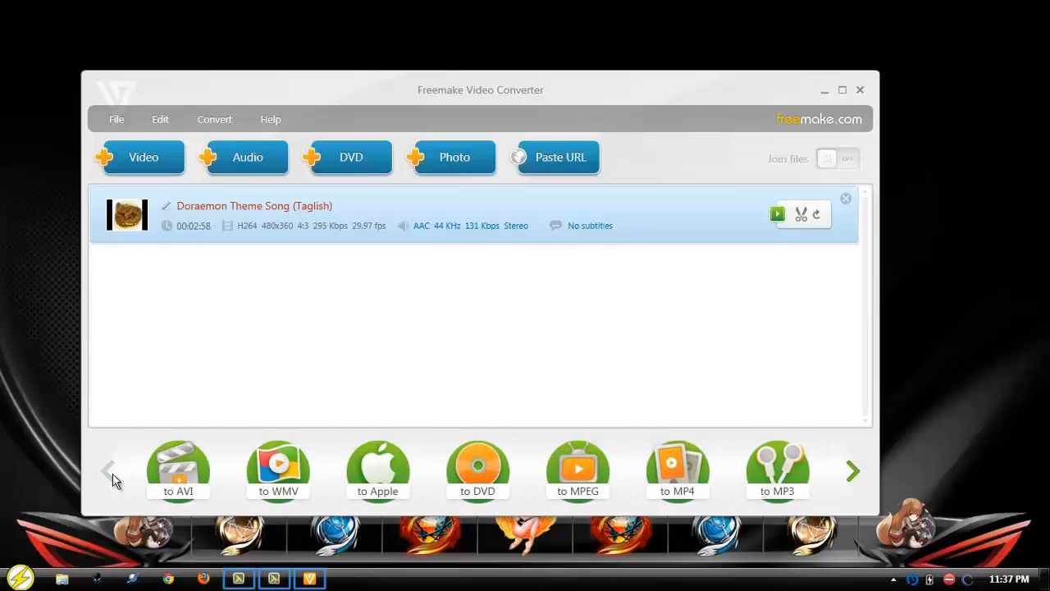
{"action": "mouse_move", "coordinate": [778, 466]}
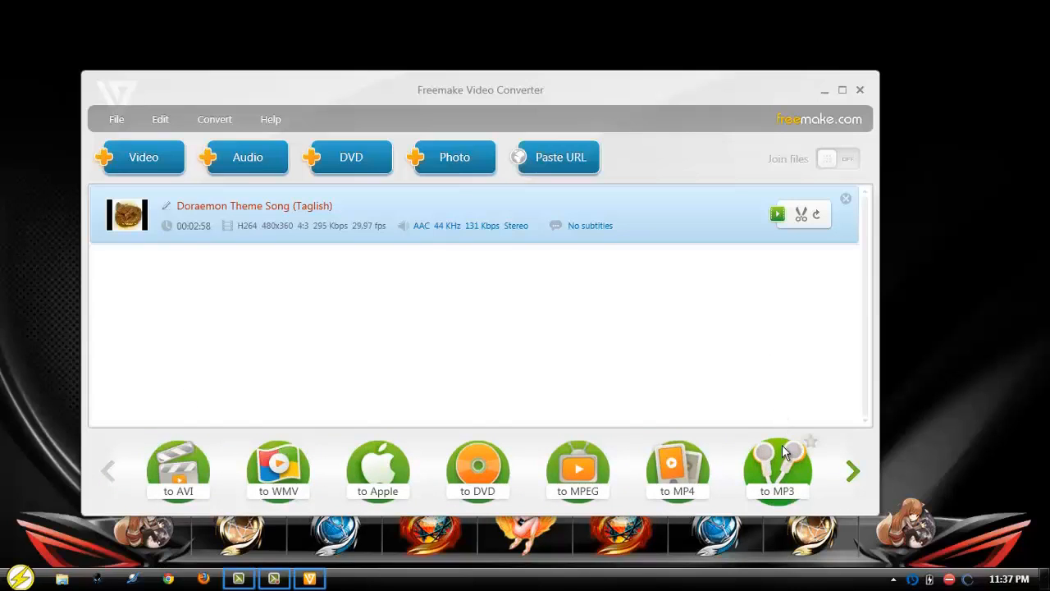
{"action": "mouse_move", "coordinate": [771, 479]}
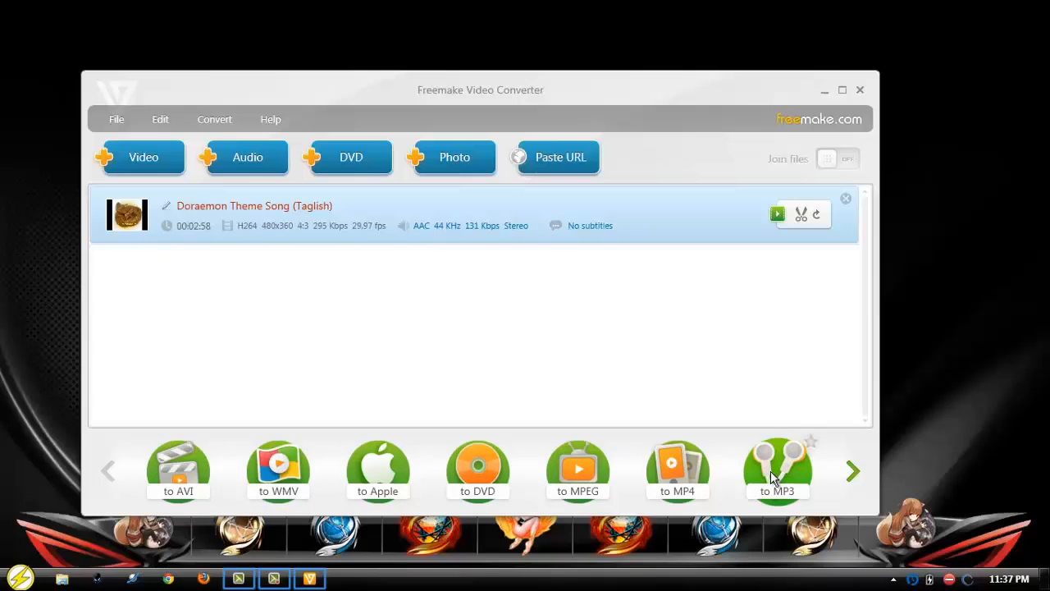
{"action": "left_click", "coordinate": [777, 469]}
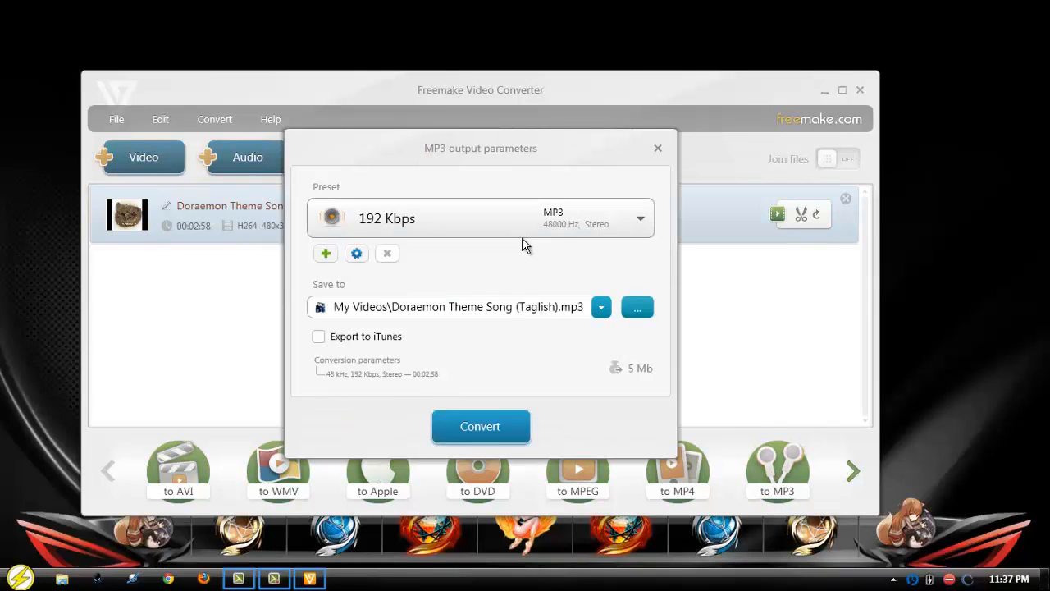
{"action": "mouse_move", "coordinate": [493, 364]}
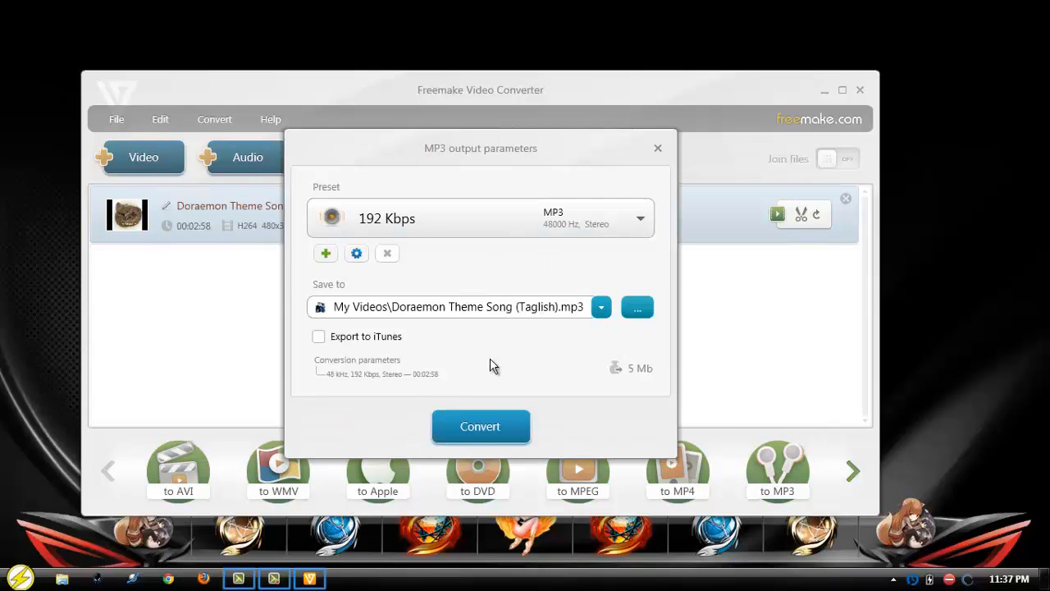
- Keep the suggested save name 'Doraemon Theme Song (Taglish).mp3' in My Videos and start the 192 Kbps conversion
{"action": "left_click", "coordinate": [601, 307]}
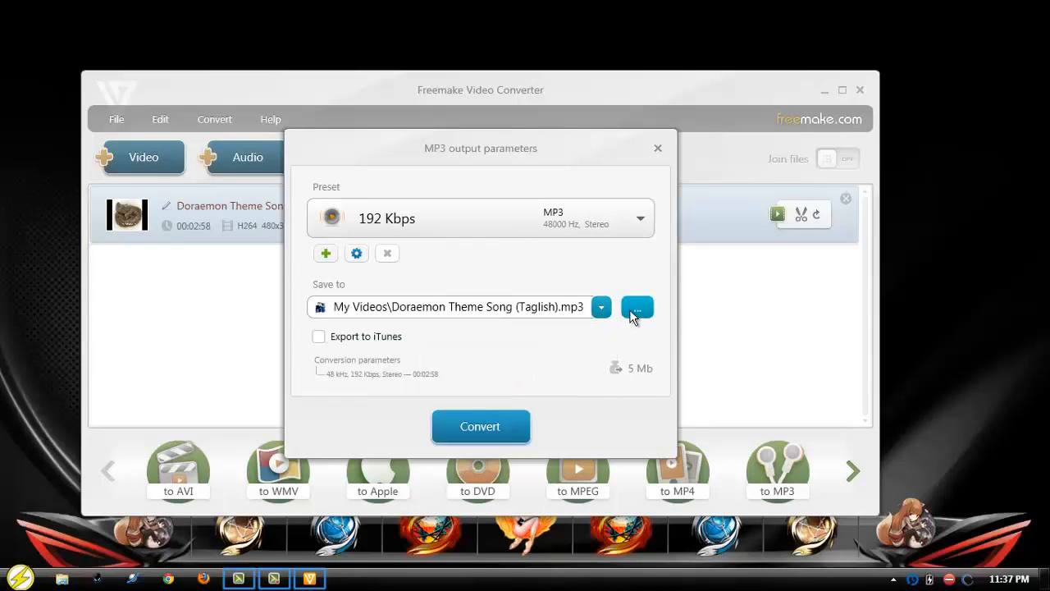
{"action": "left_click", "coordinate": [637, 307]}
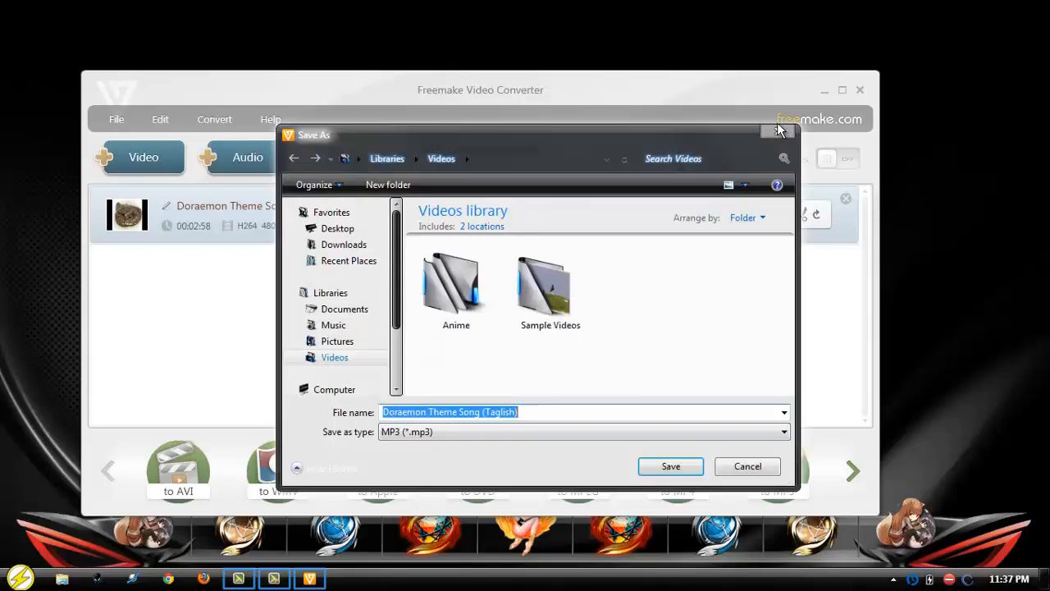
{"action": "left_click", "coordinate": [669, 466]}
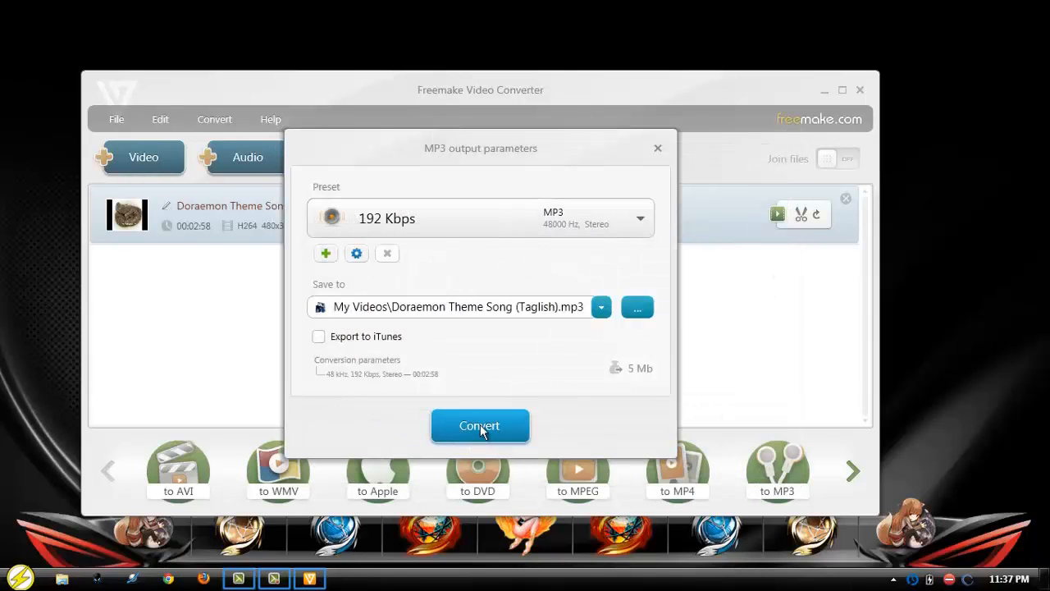
{"action": "left_click", "coordinate": [479, 425]}
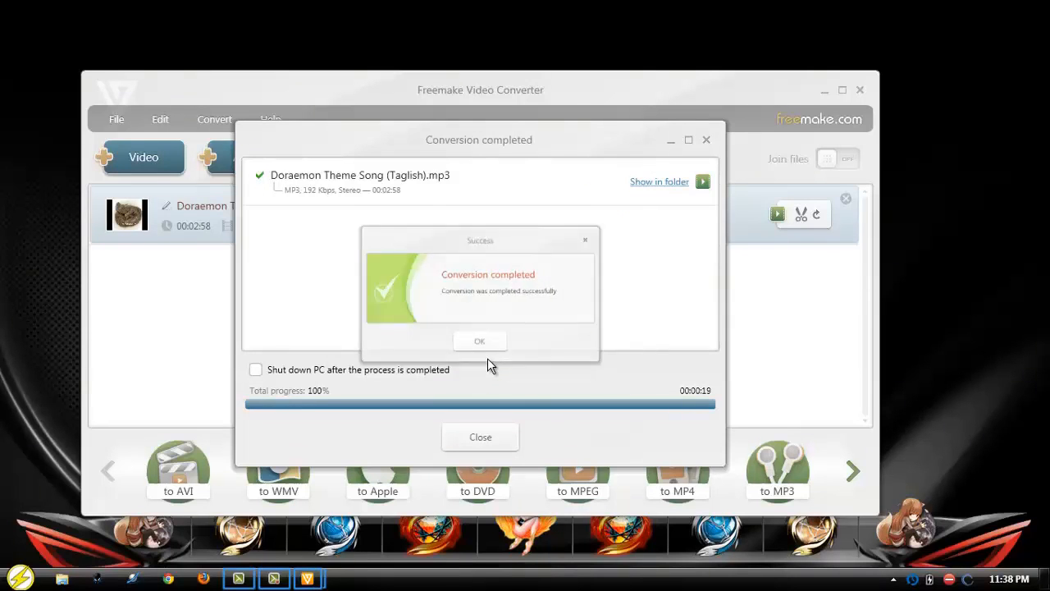
- Dismiss the conversion completed message and open the Computer window from the Start menu
{"action": "left_click", "coordinate": [479, 339]}
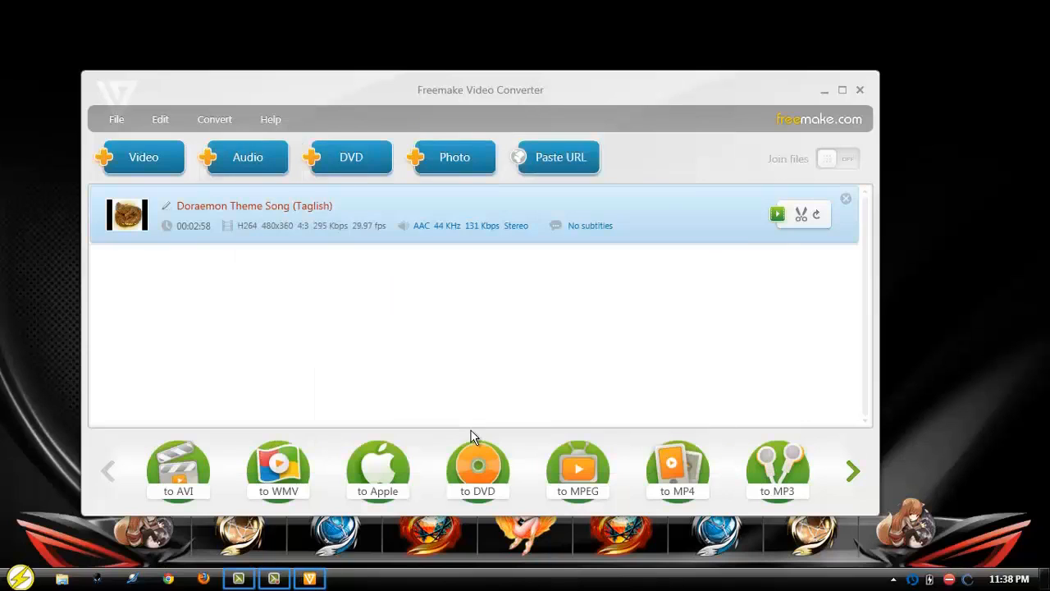
{"action": "mouse_move", "coordinate": [376, 284]}
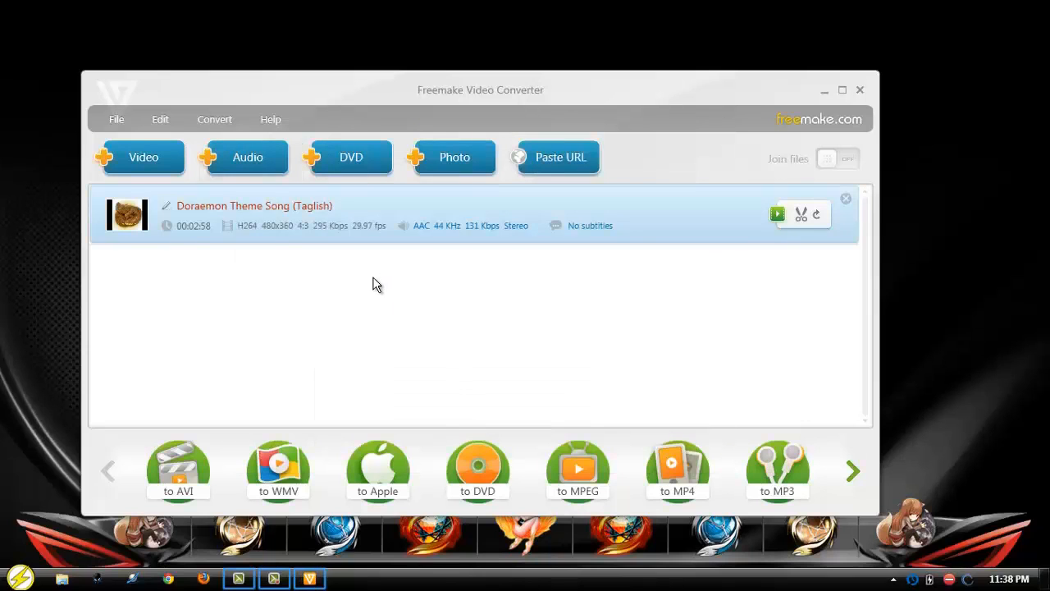
{"action": "left_click", "coordinate": [19, 578]}
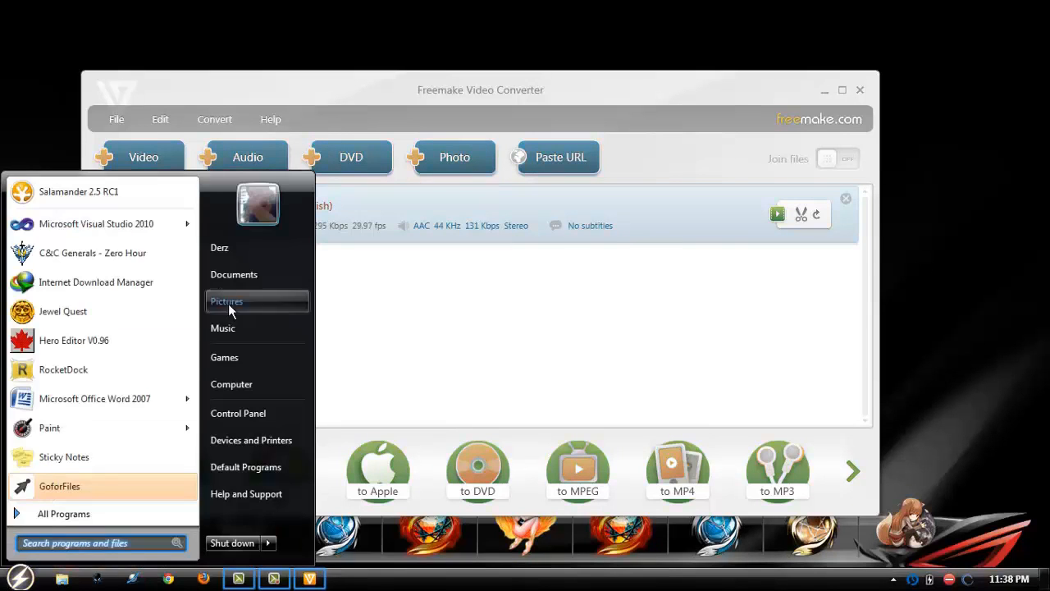
{"action": "left_click", "coordinate": [230, 384]}
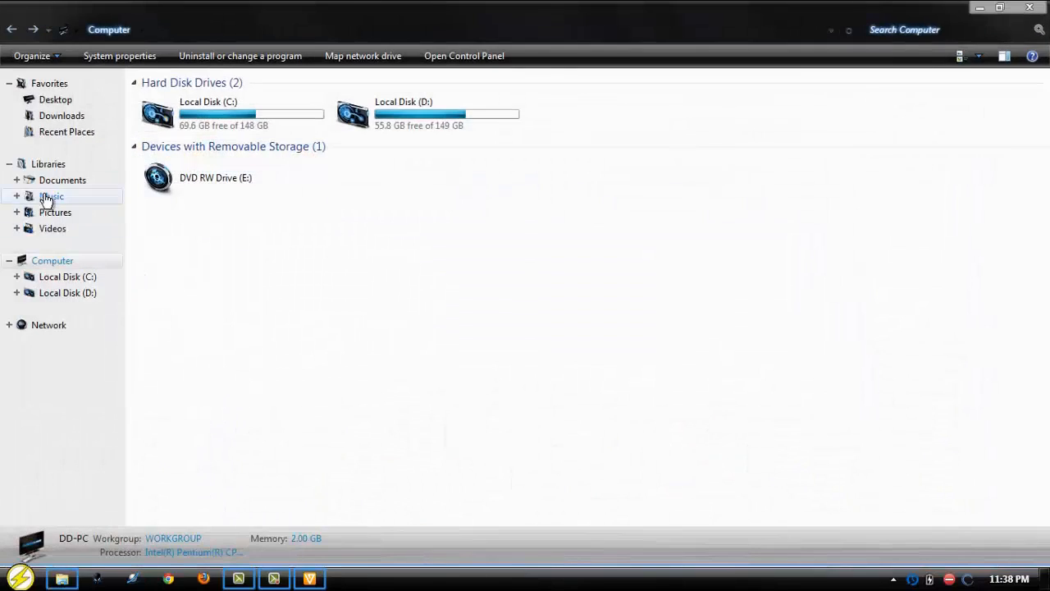
- Show the Videos library and view details of the new MP3 and the original MP4
{"action": "left_click", "coordinate": [52, 228]}
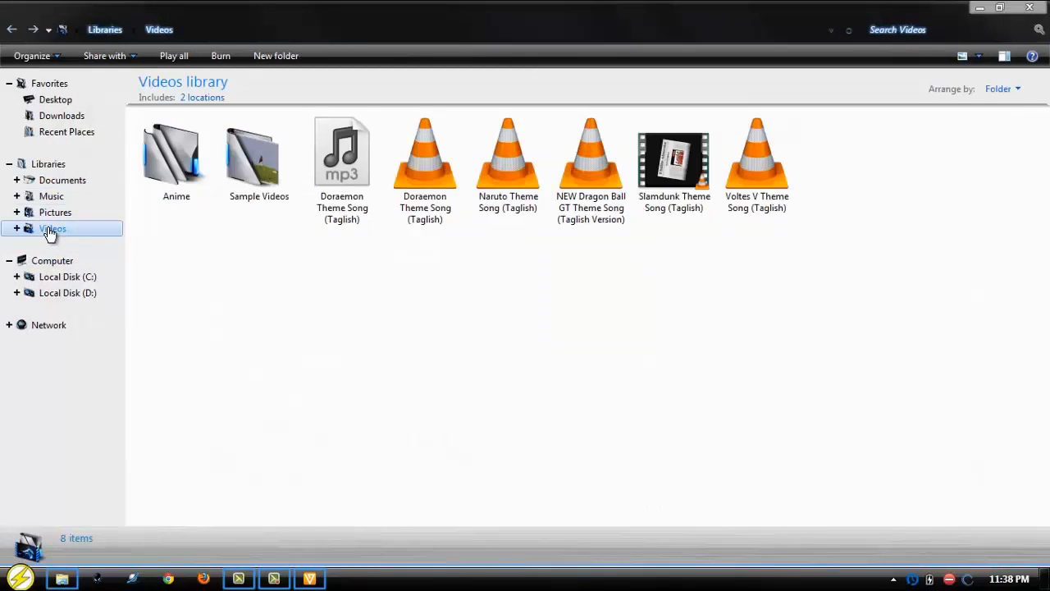
{"action": "left_click", "coordinate": [341, 156]}
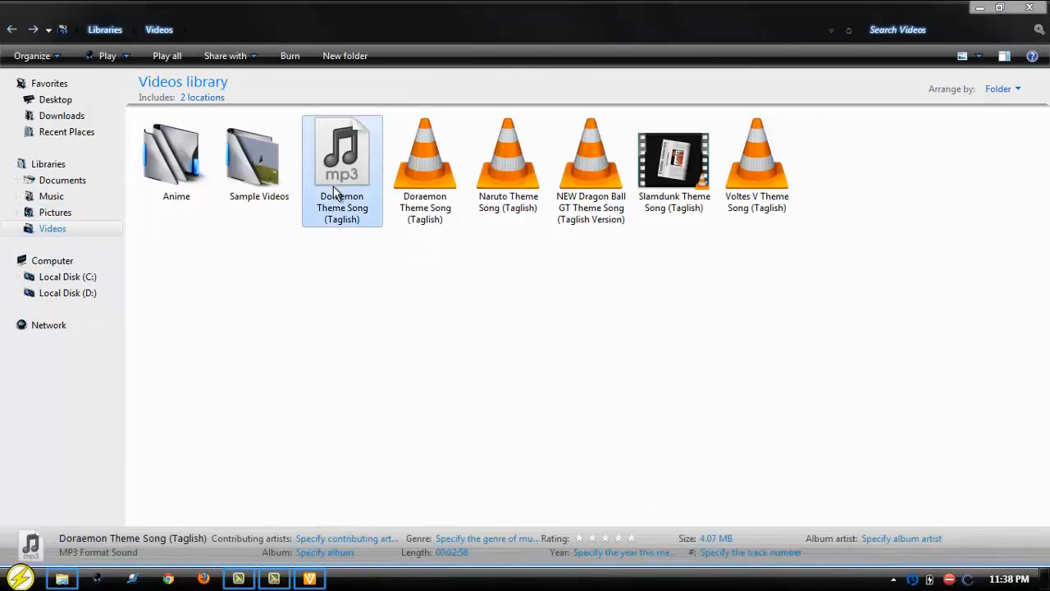
{"action": "left_click", "coordinate": [425, 161]}
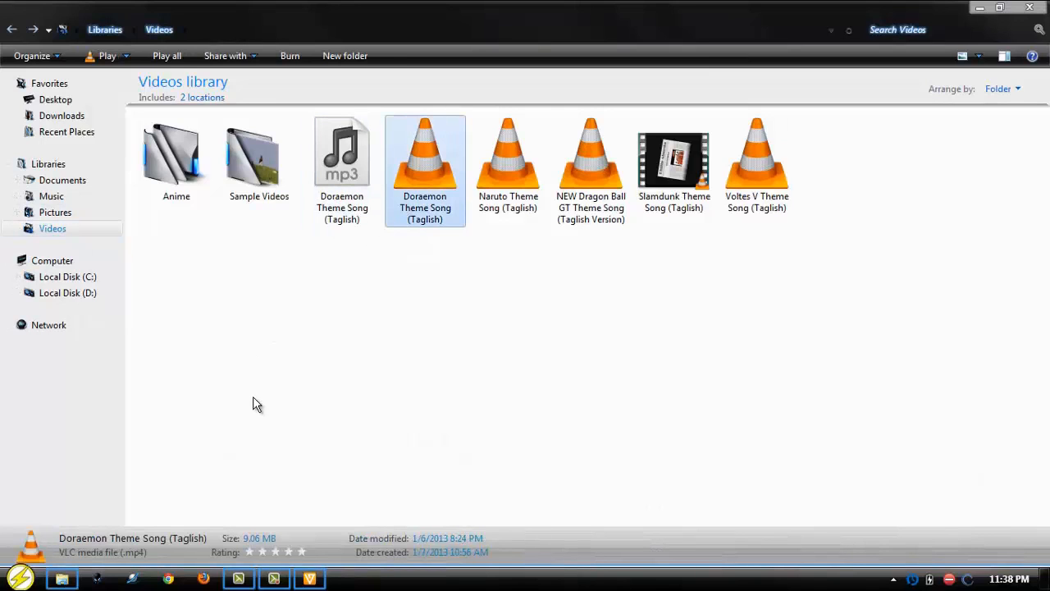
{"action": "left_click", "coordinate": [342, 156]}
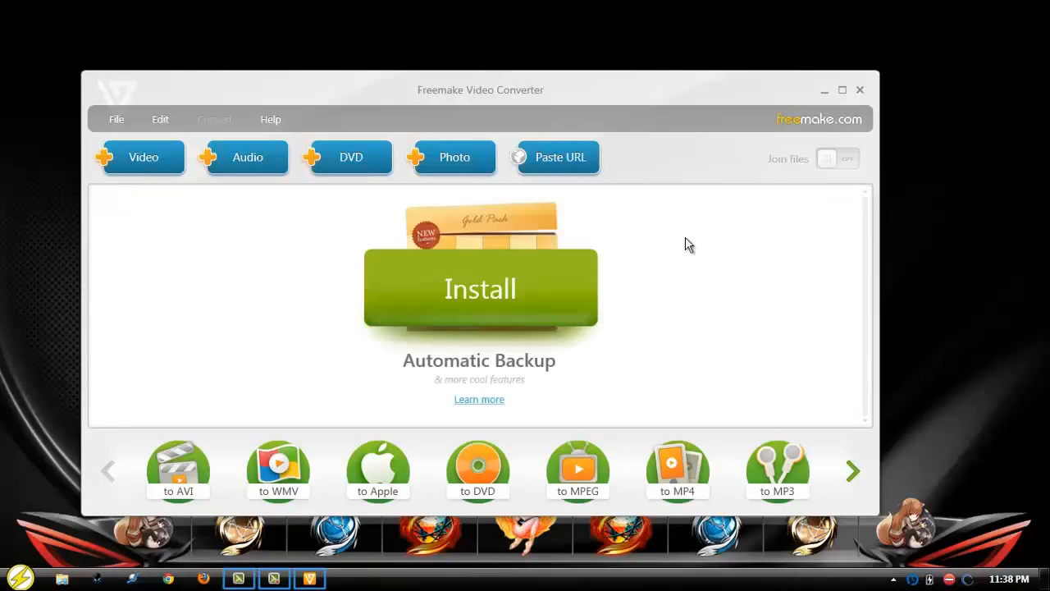
{"action": "mouse_move", "coordinate": [253, 368]}
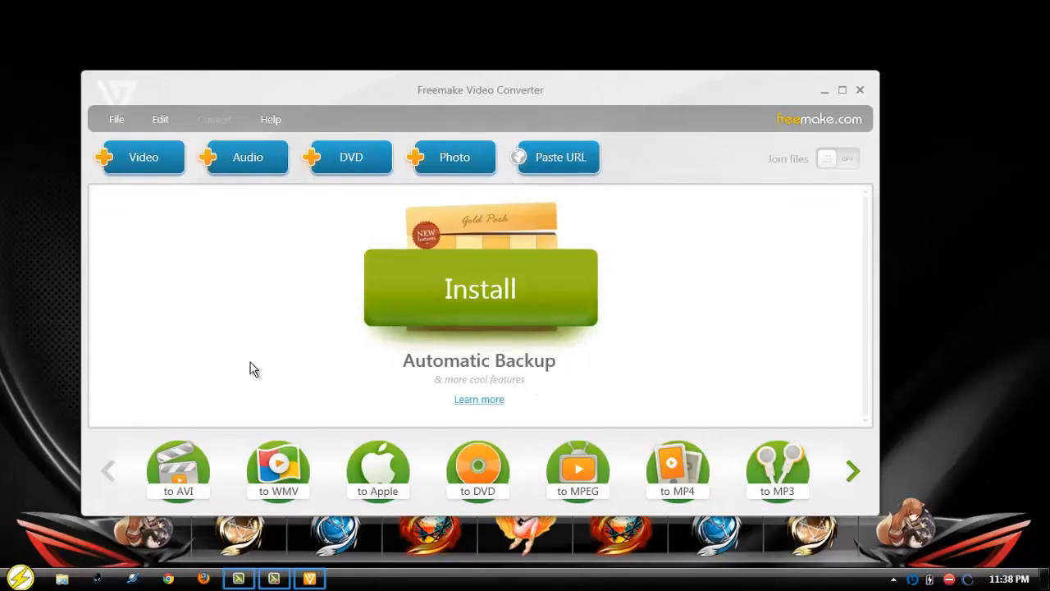
{"action": "mouse_move", "coordinate": [467, 371]}
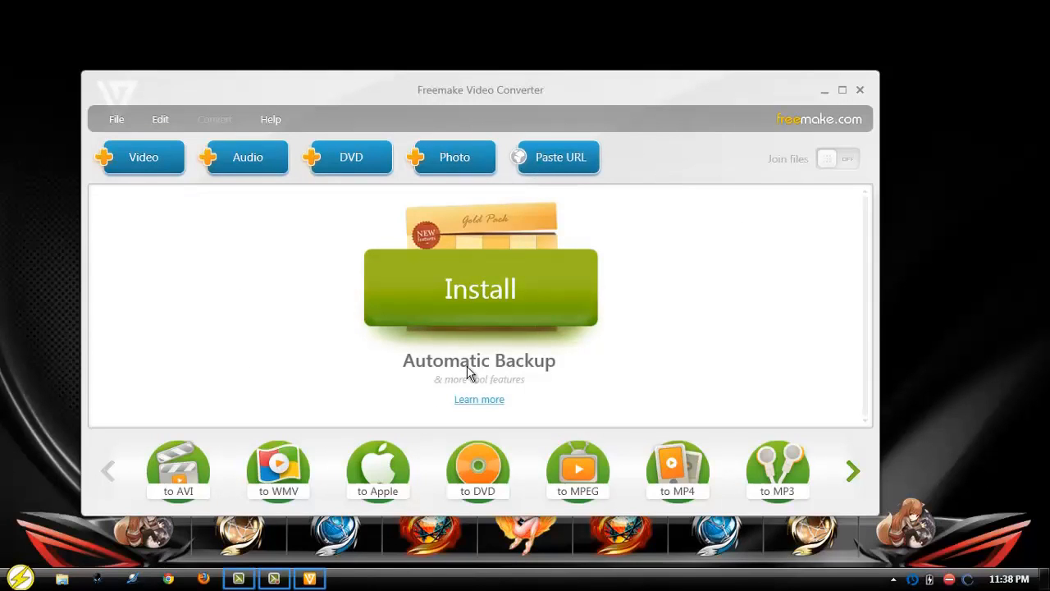